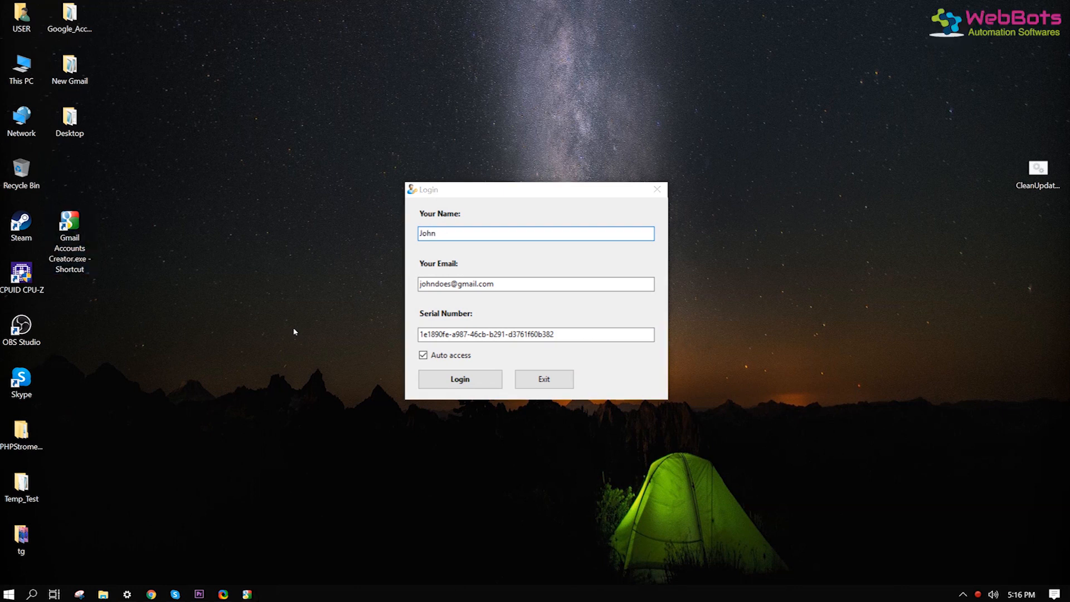
# Sign in with the prefilled name, email and serial number licence details.
pyautogui.click(459, 379)
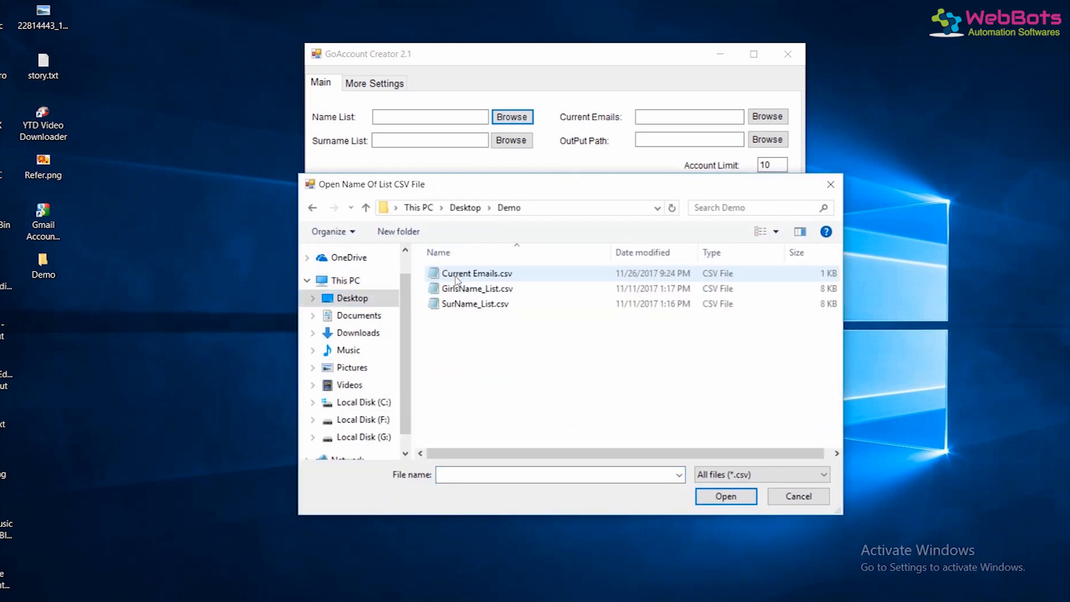
pyautogui.moveTo(478, 287)
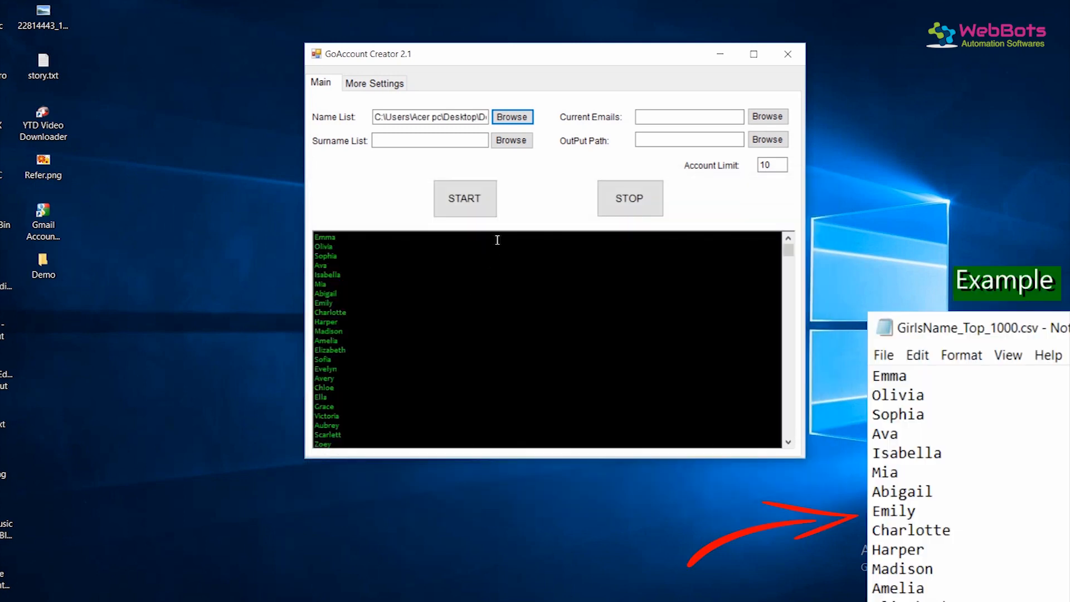
# Browse for the surname list and navigate to the Desktop's Demo folder.
pyautogui.click(512, 140)
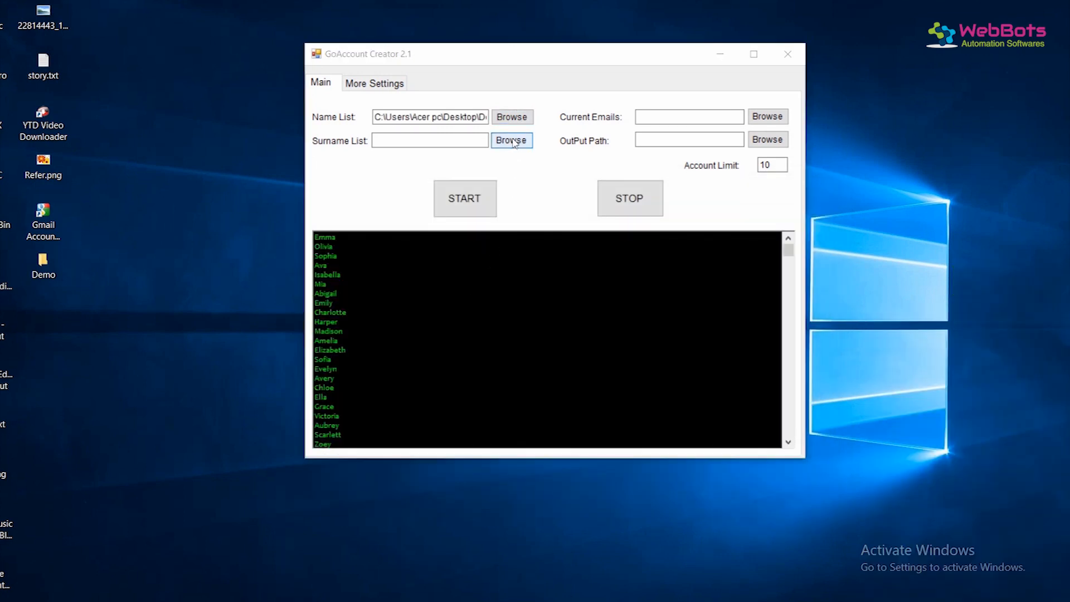
pyautogui.click(511, 141)
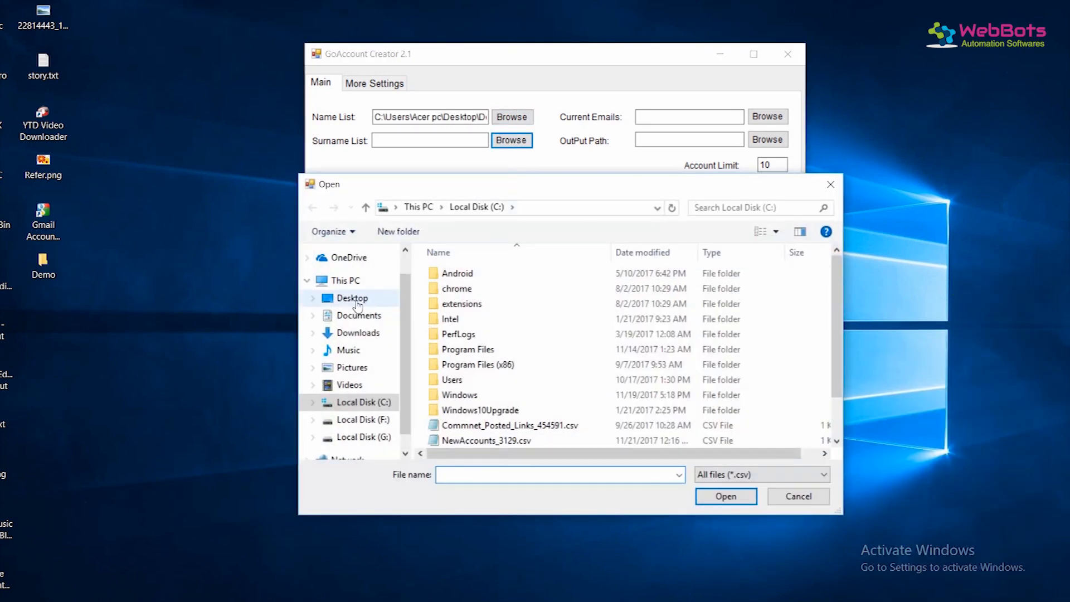
pyautogui.click(352, 299)
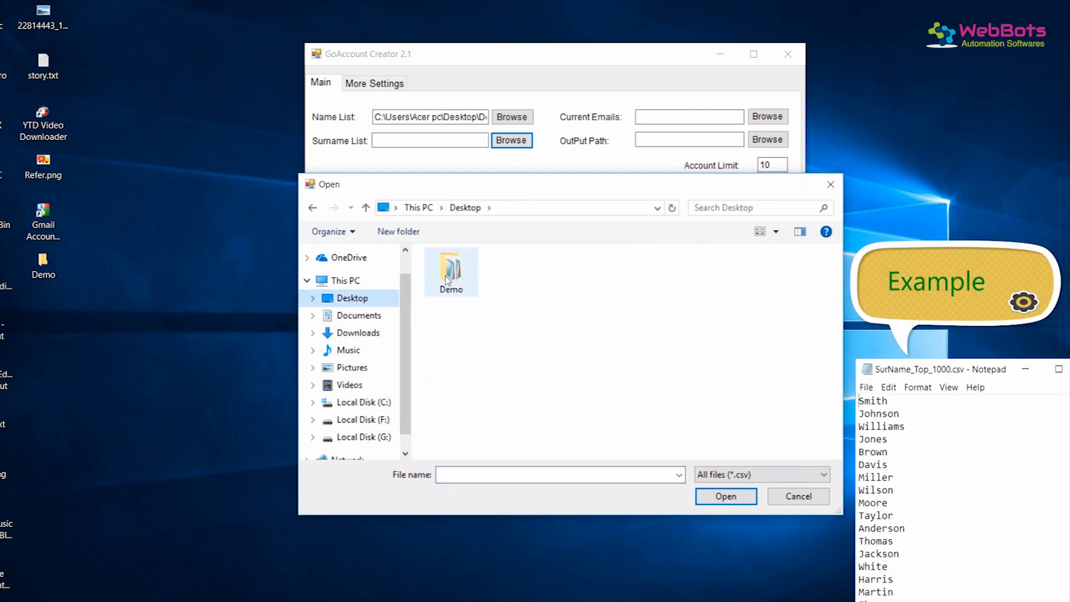
pyautogui.doubleClick(450, 266)
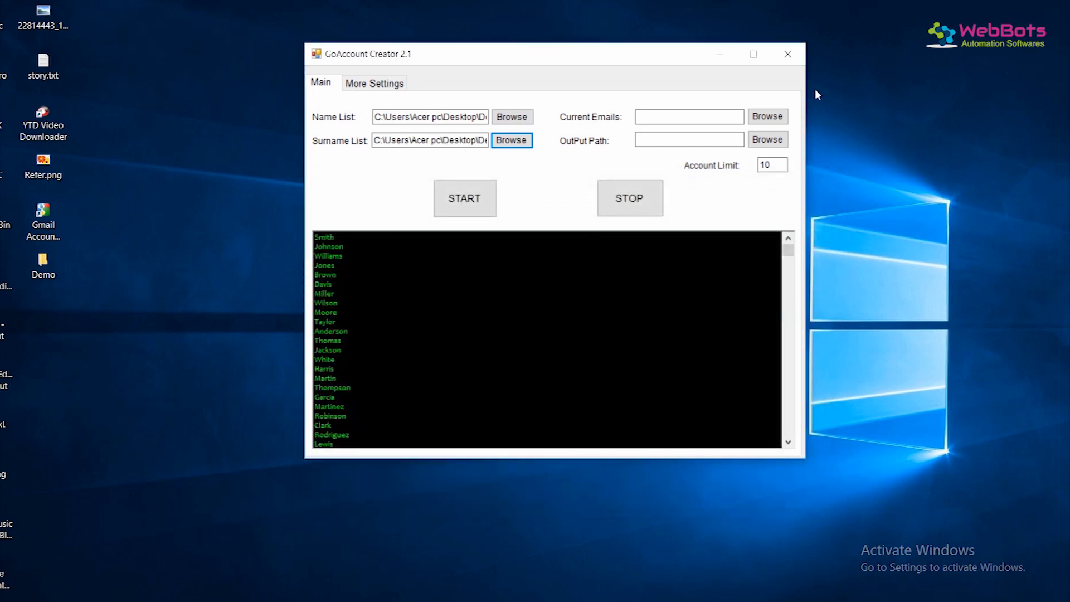
# Load Current Emails.csv from Desktop > Demo as the current emails list, then start choosing the output path.
pyautogui.click(766, 116)
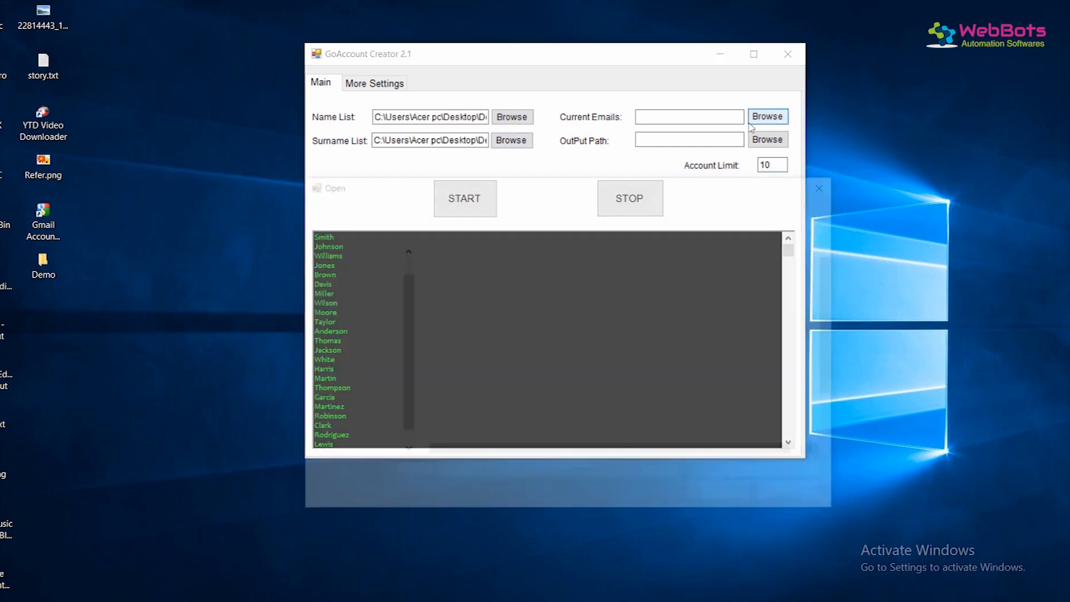
pyautogui.click(767, 116)
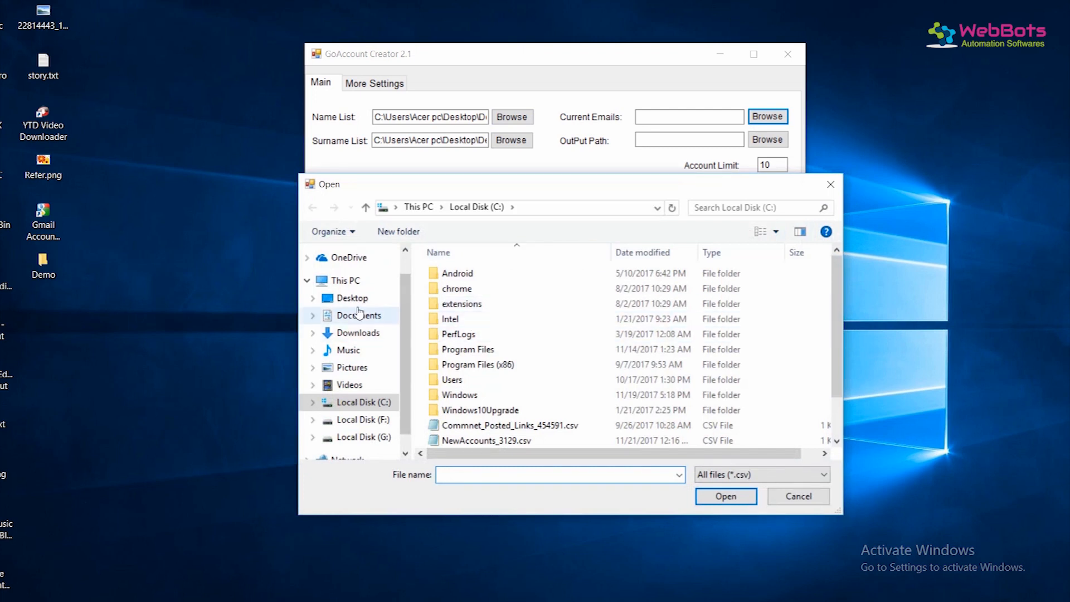
pyautogui.click(353, 298)
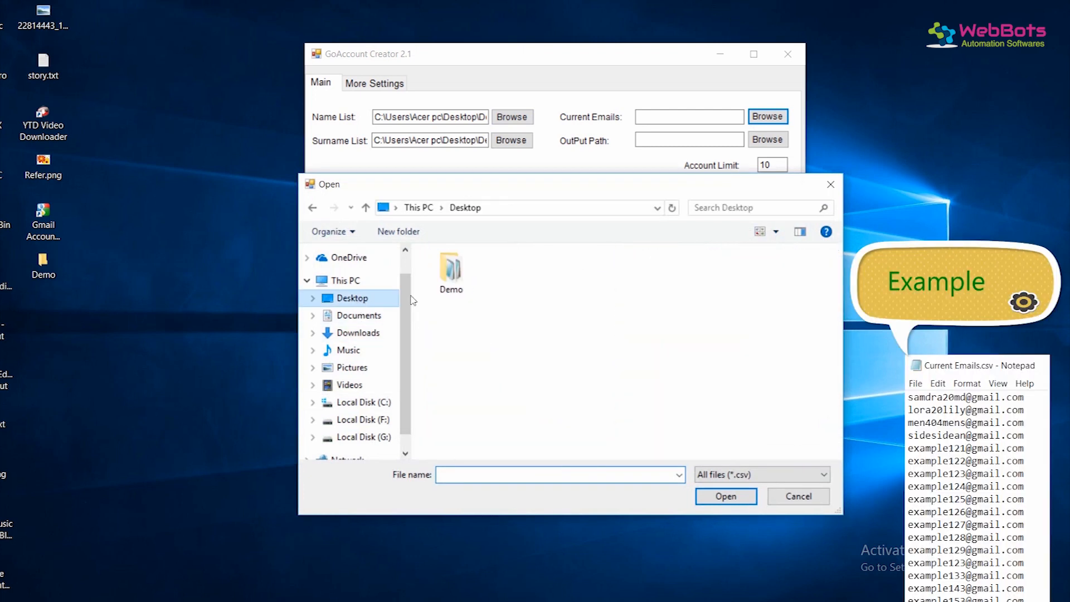
pyautogui.doubleClick(451, 270)
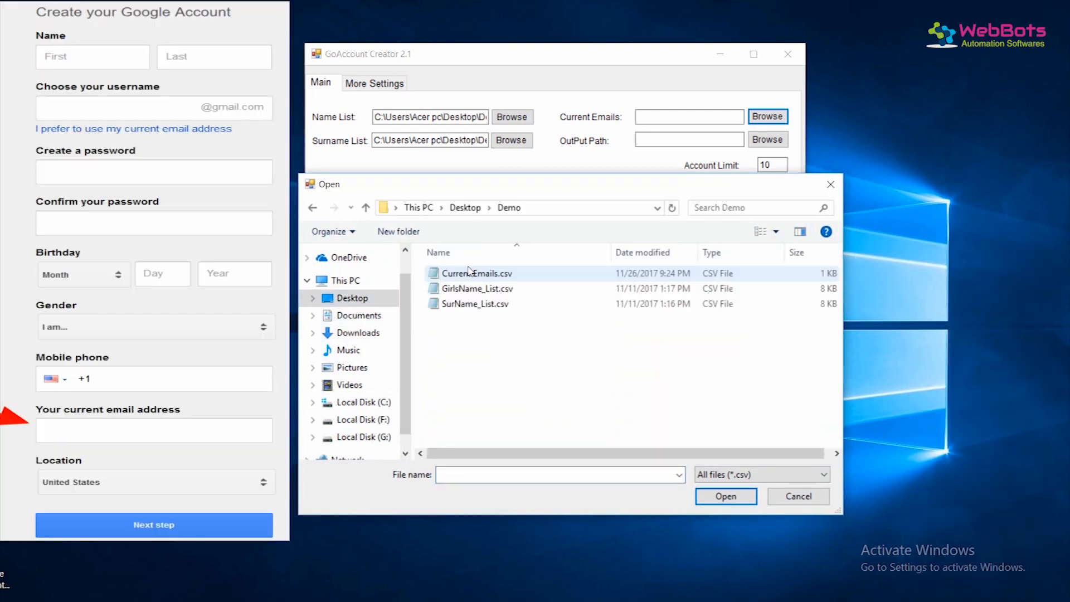
pyautogui.click(476, 273)
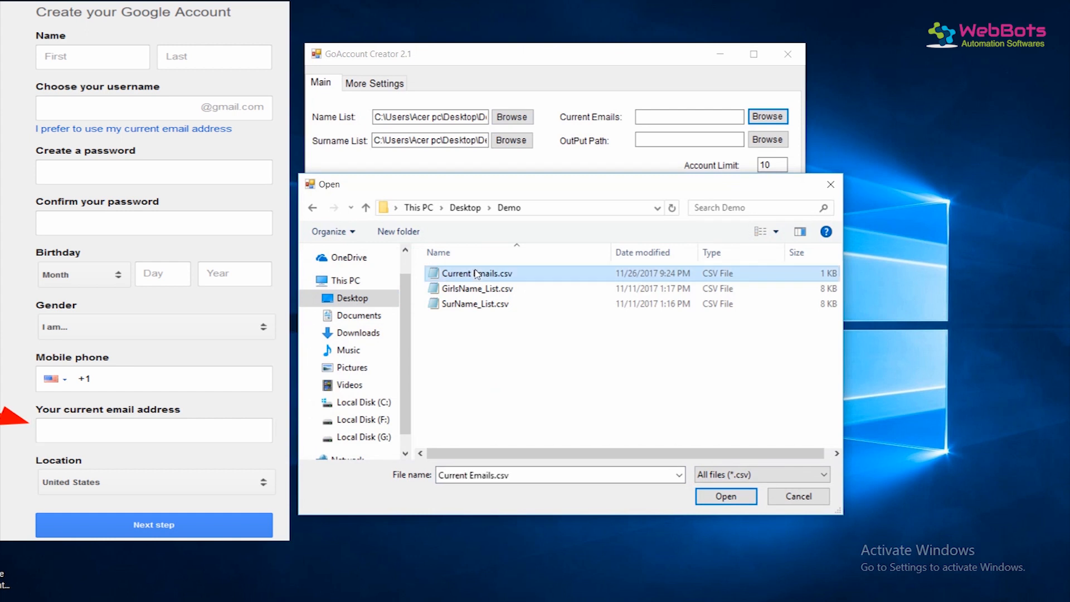
pyautogui.click(724, 496)
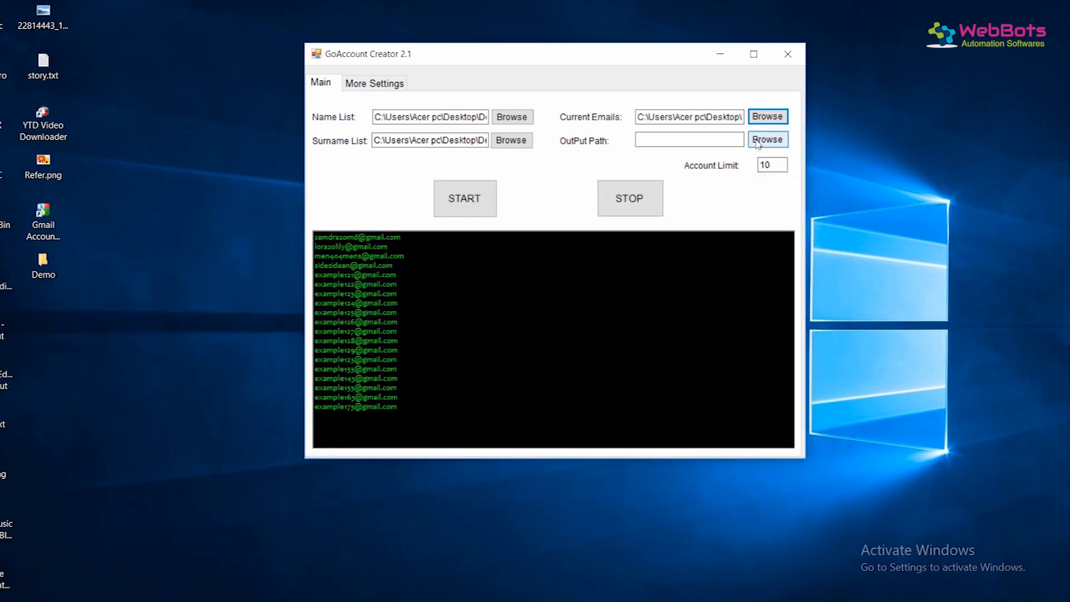
pyautogui.click(767, 139)
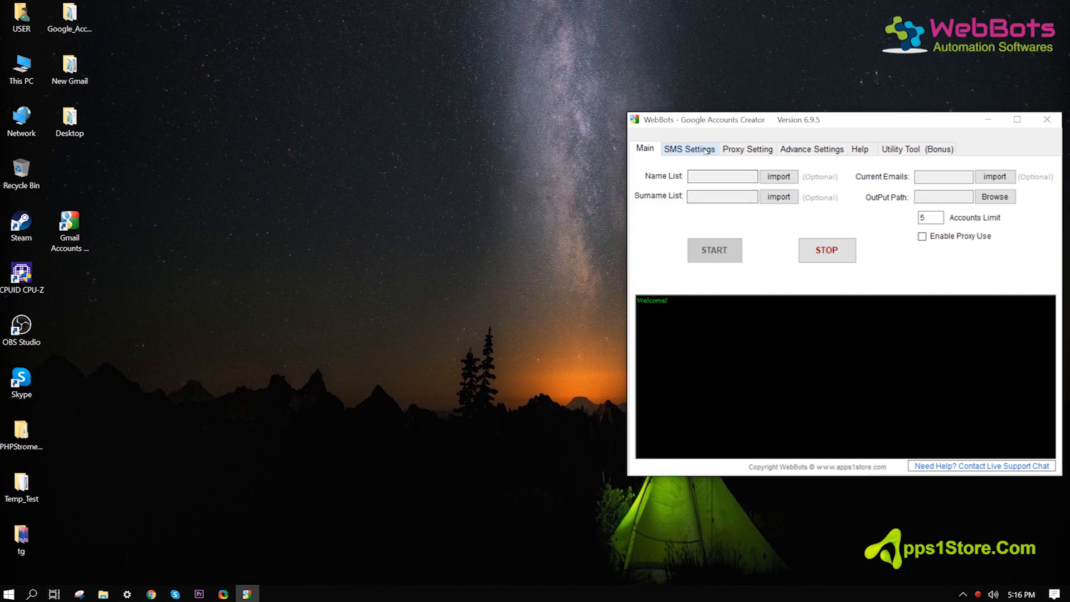
# Switch to SMS Settings and view the iSMScode section under SMS Service Provider 1.
pyautogui.click(689, 149)
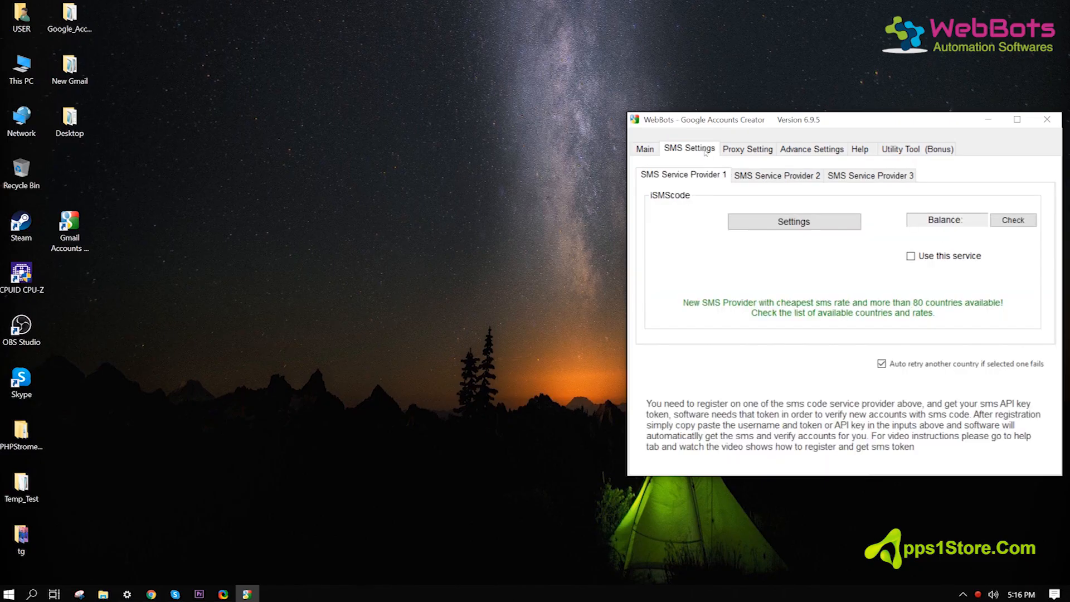
pyautogui.moveTo(902, 241)
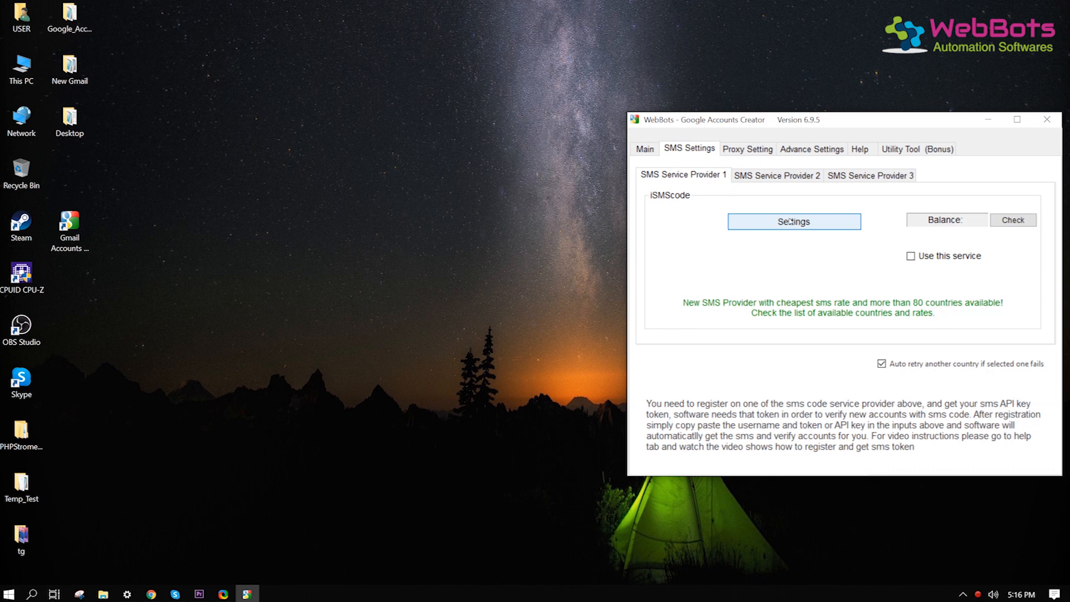
pyautogui.moveTo(874, 189)
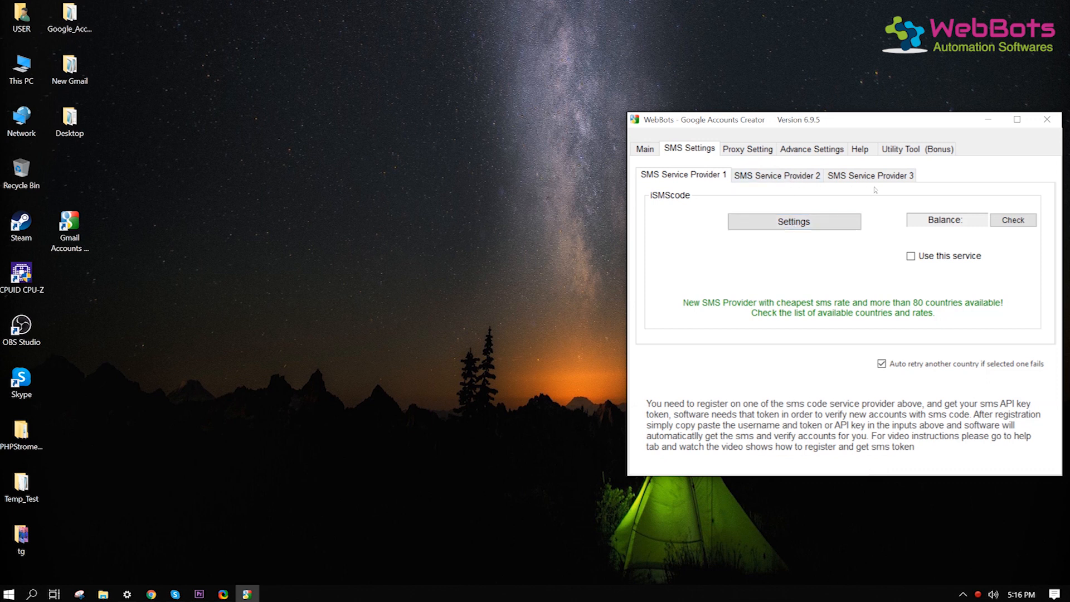
pyautogui.click(792, 221)
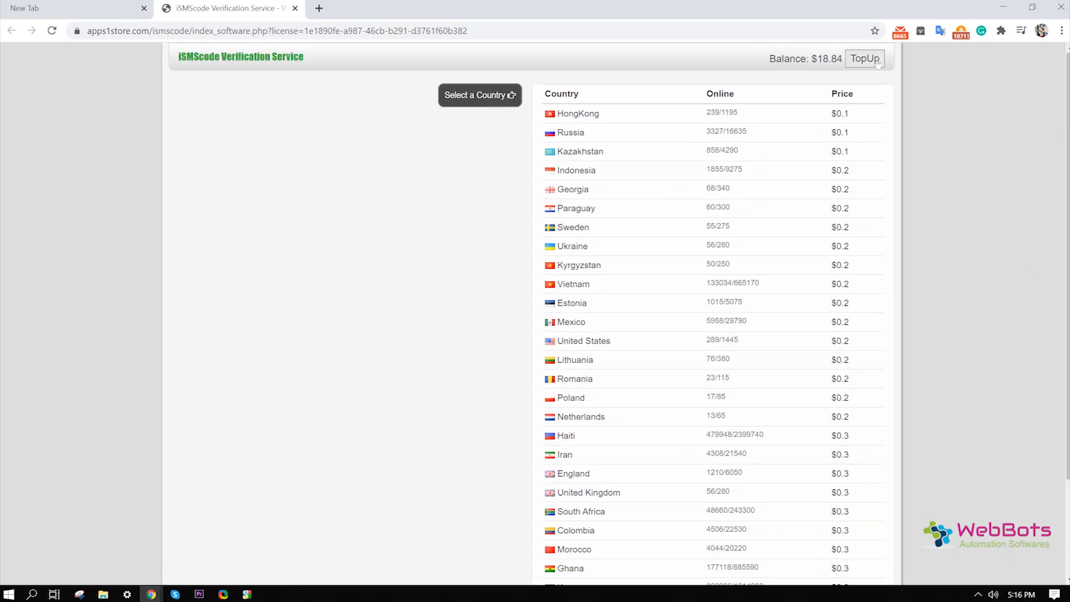
# Start an iSMScode balance top-up and choose the $10 amount.
pyautogui.click(863, 58)
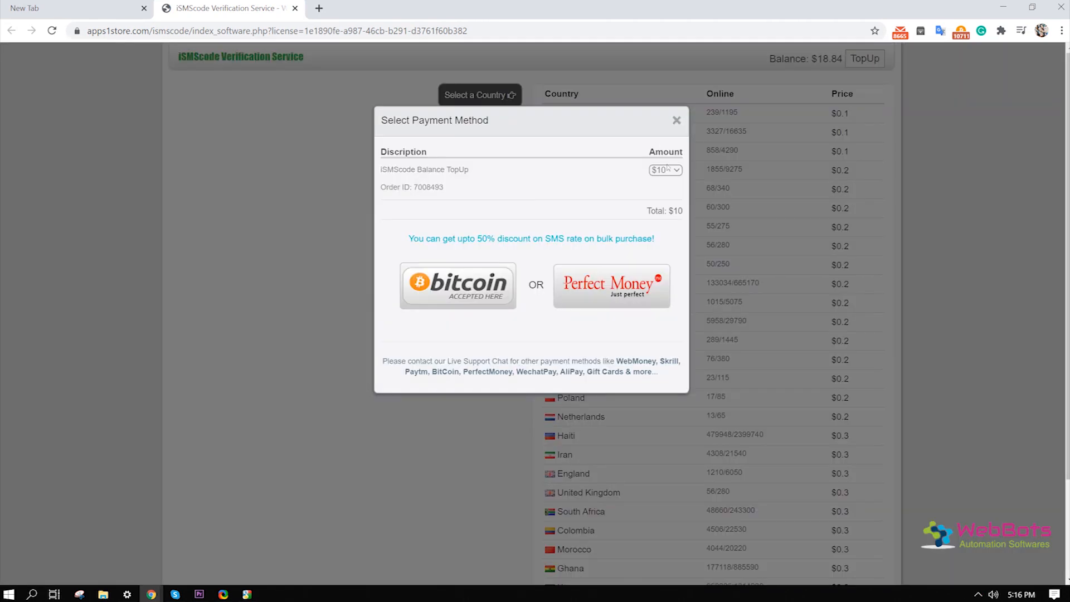
pyautogui.click(664, 169)
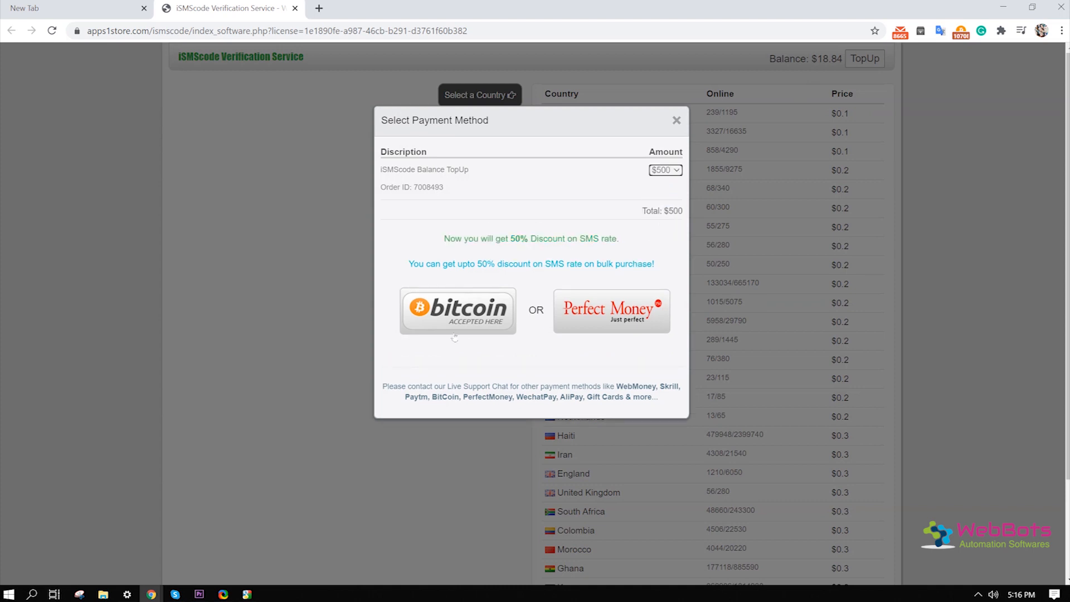
pyautogui.click(662, 169)
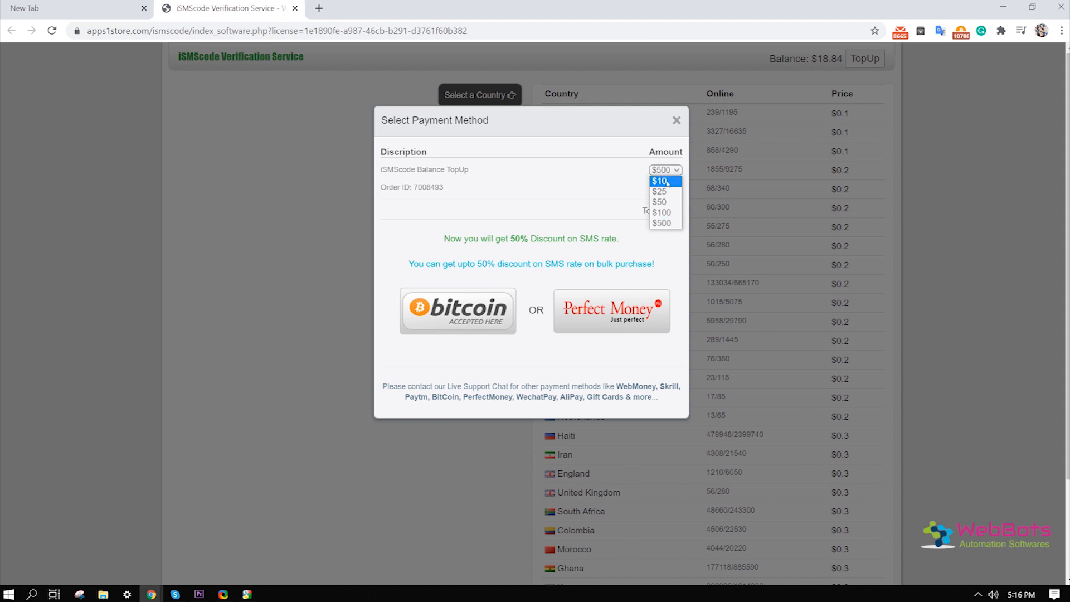
pyautogui.click(677, 120)
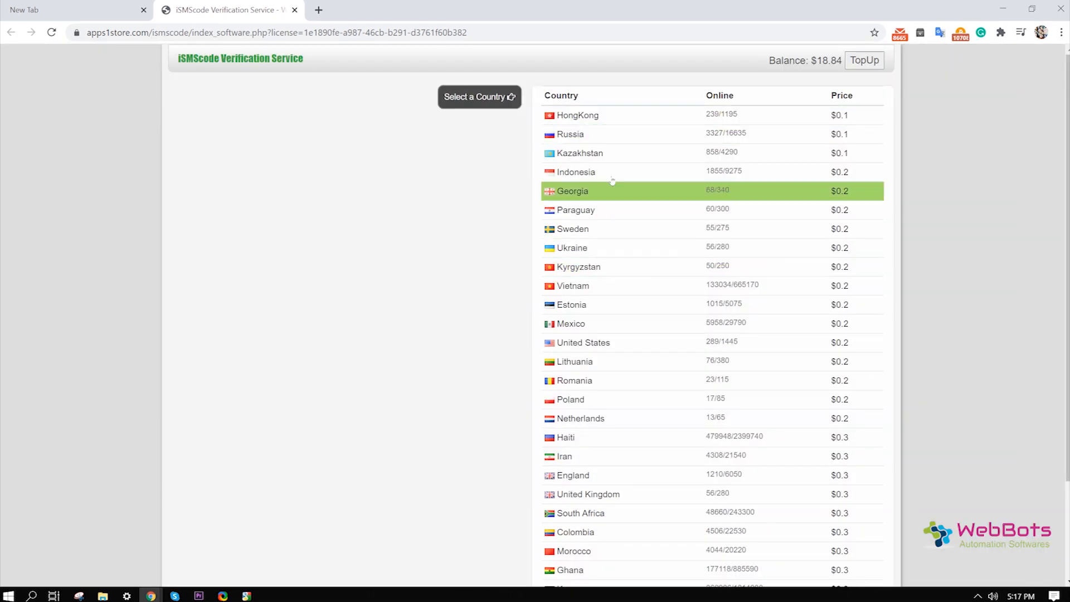
# Select Ukraine as the SMS number country and save the setting.
pyautogui.click(572, 190)
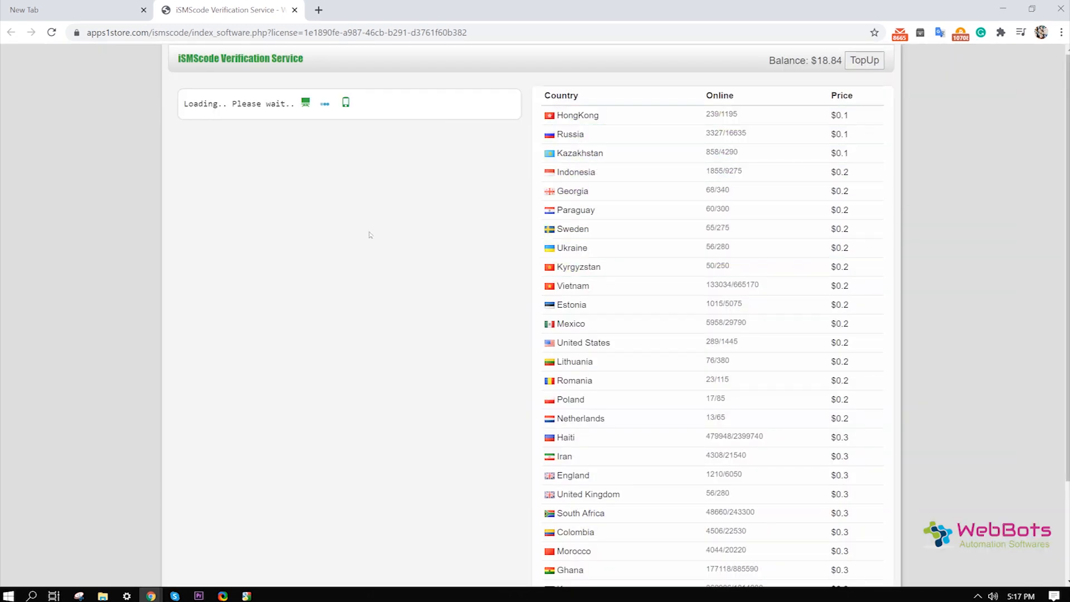
pyautogui.click(571, 248)
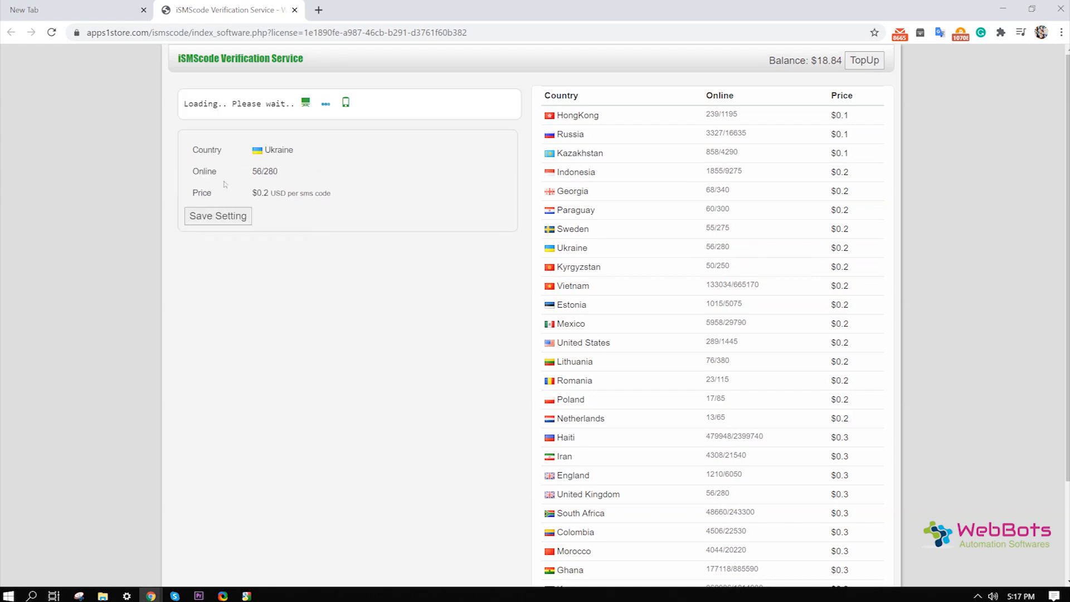
pyautogui.click(218, 215)
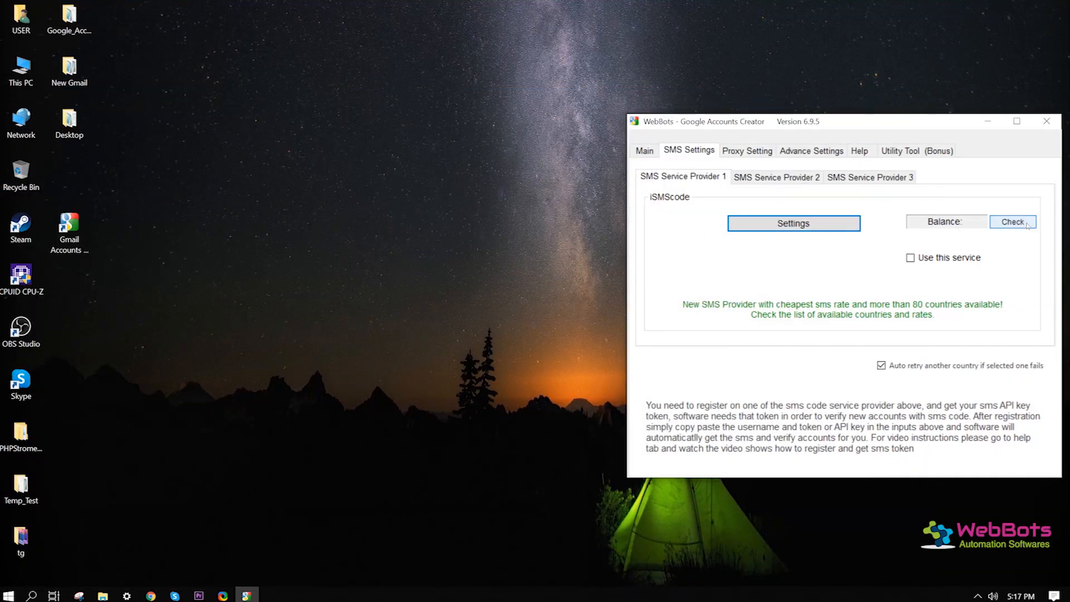
# Check the $18.84 iSMScode balance, tick 'Use this service' and return to Main.
pyautogui.click(1013, 222)
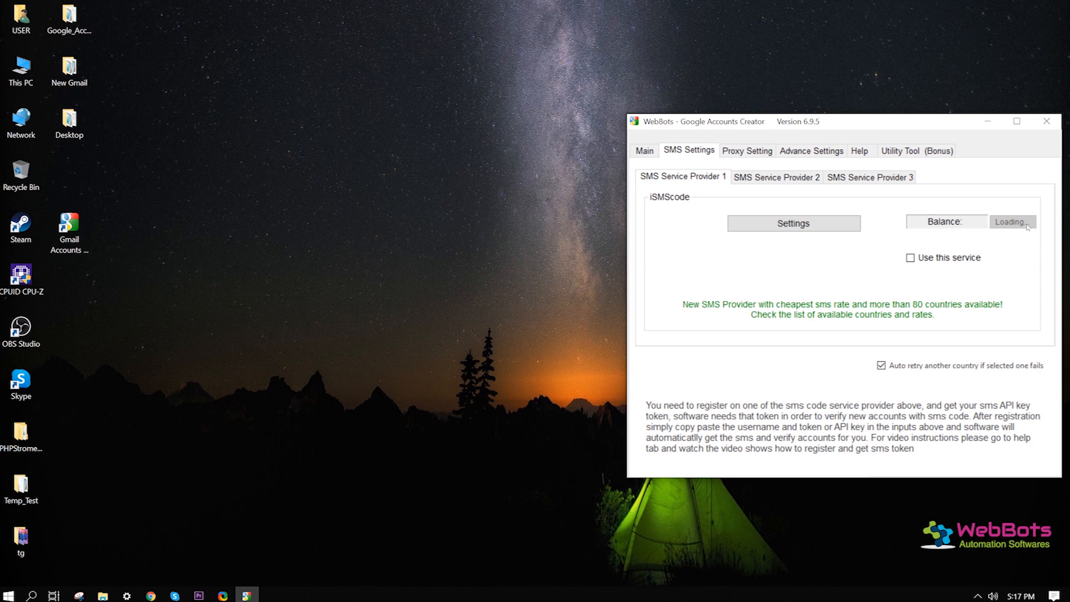
pyautogui.click(909, 257)
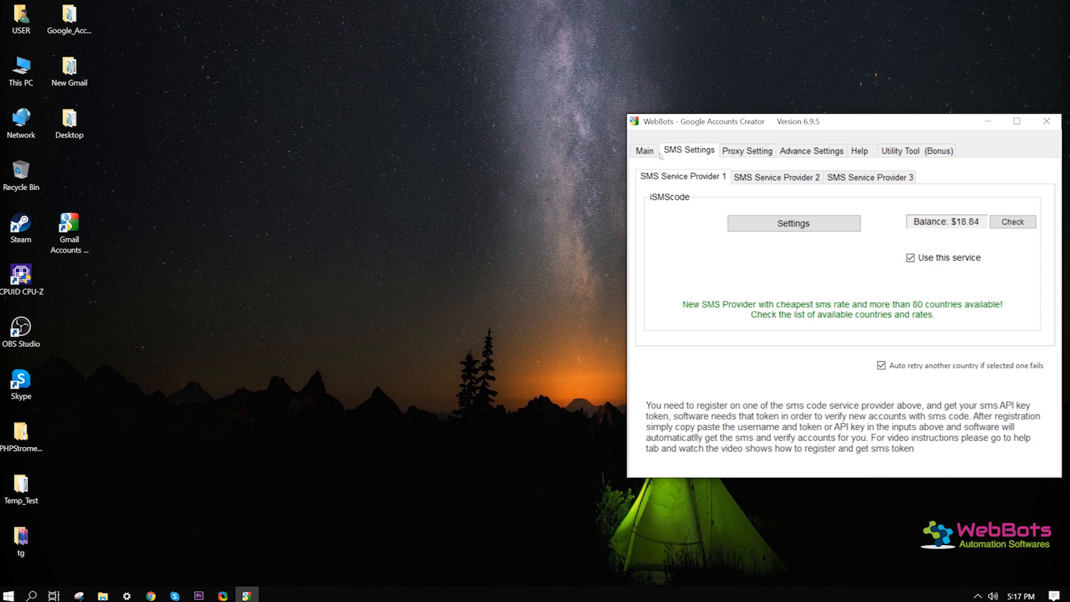
pyautogui.click(643, 146)
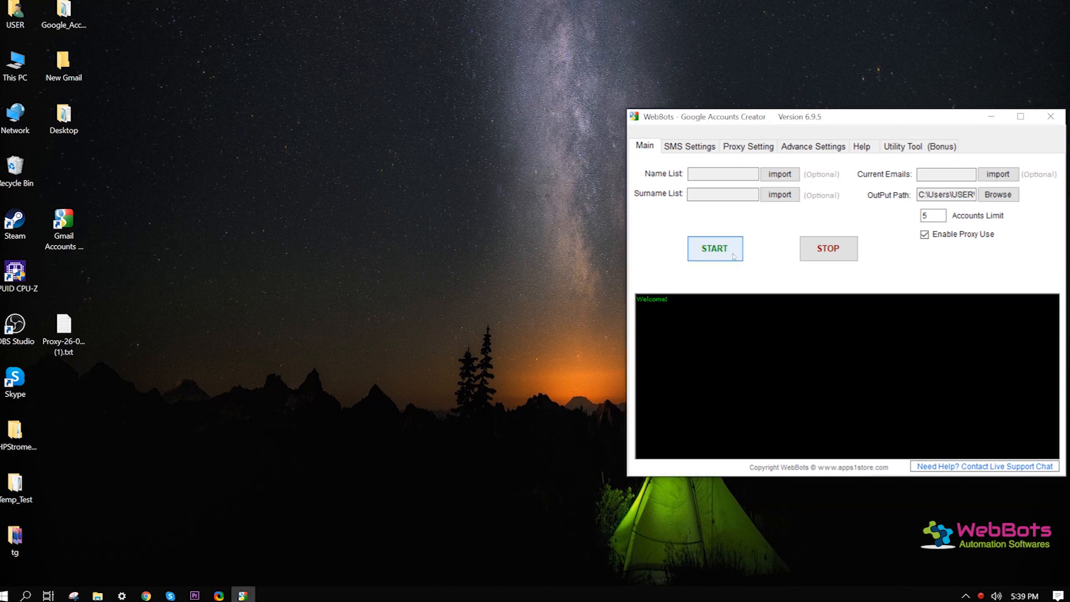
# Start the bot and let it fill the Google sign-up forms, entering '652' and 'ben'.
pyautogui.click(715, 247)
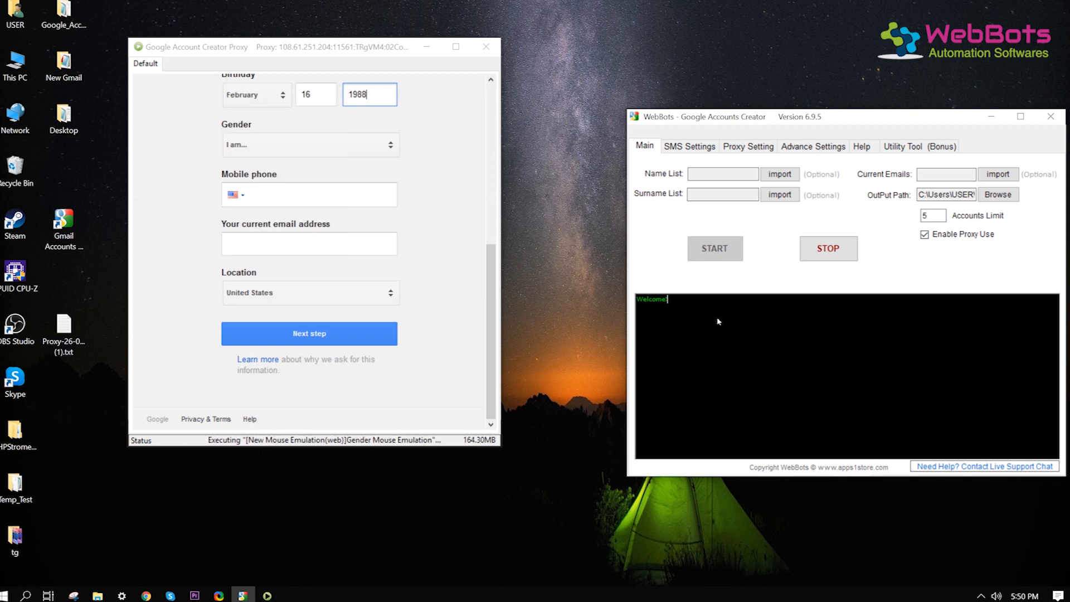
pyautogui.click(309, 144)
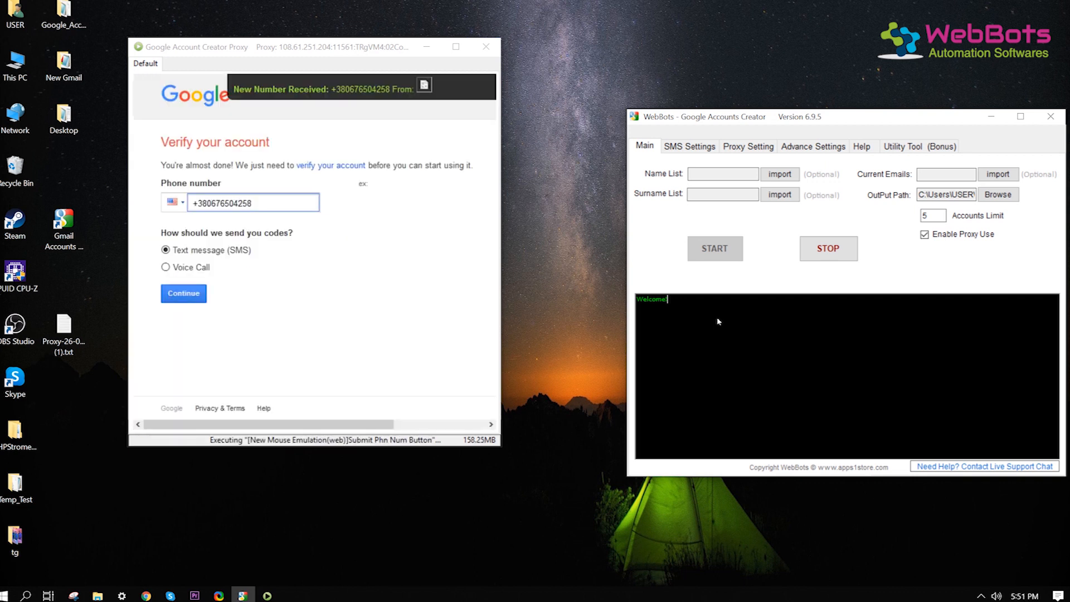
pyautogui.click(183, 293)
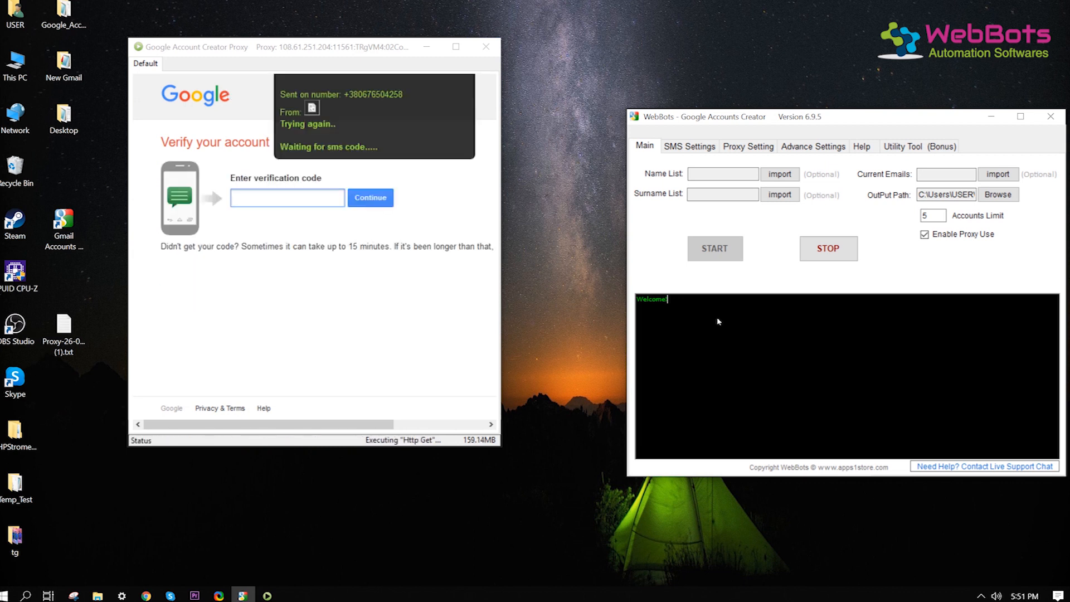
pyautogui.write('652')
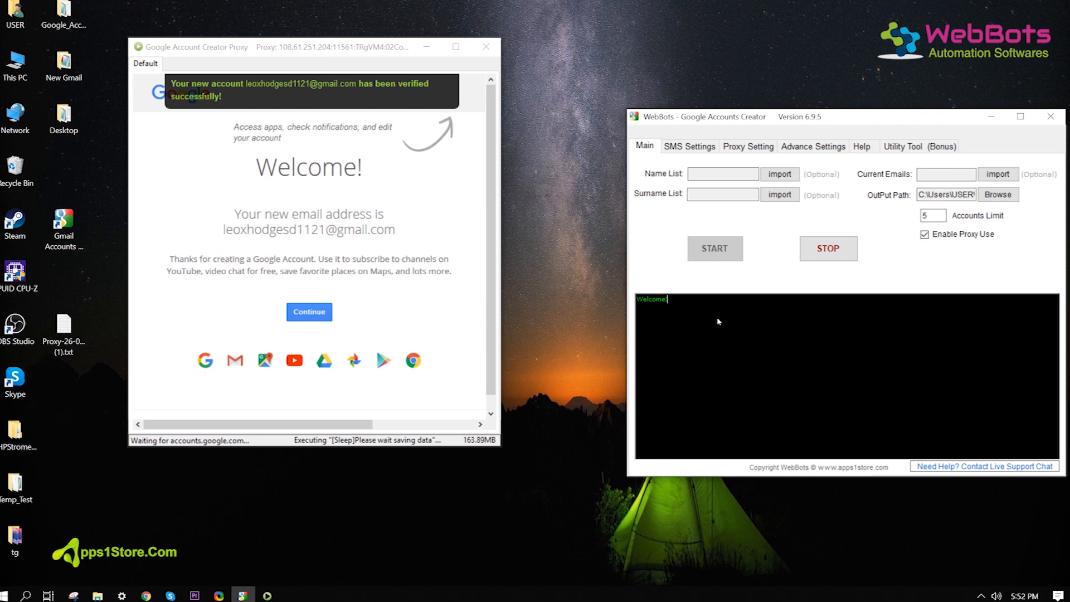
pyautogui.click(308, 311)
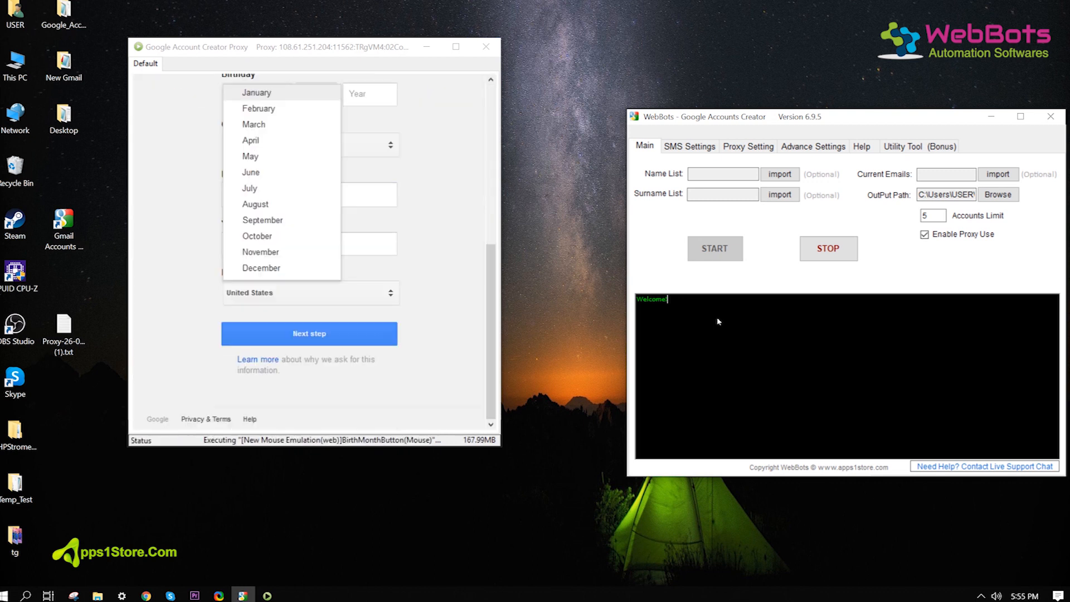
pyautogui.write('ben')
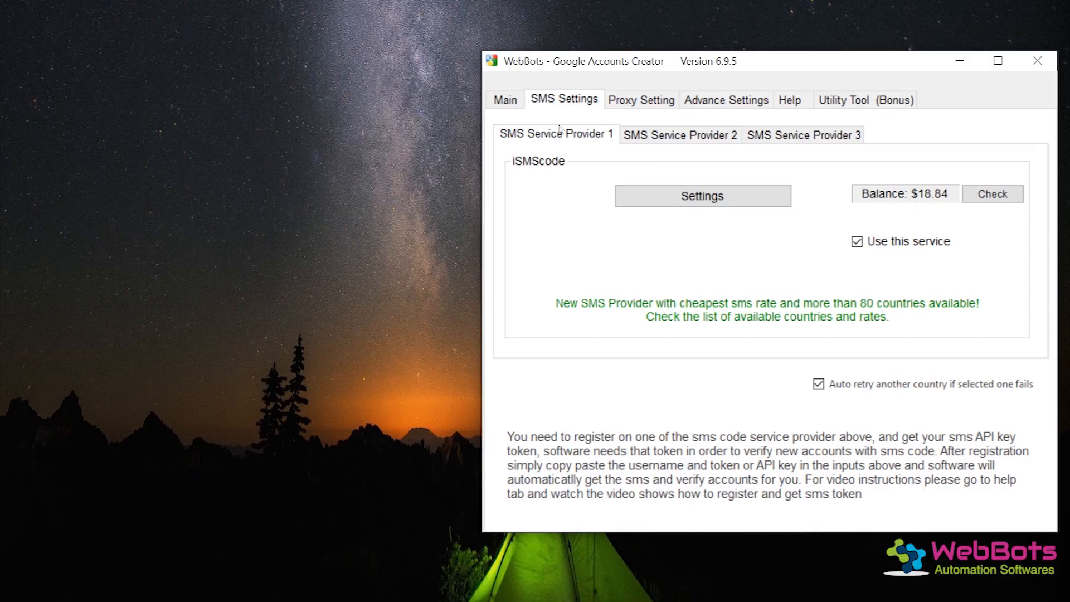
# Set the proxy mode to Auto Proxy with Canada as the location.
pyautogui.click(640, 99)
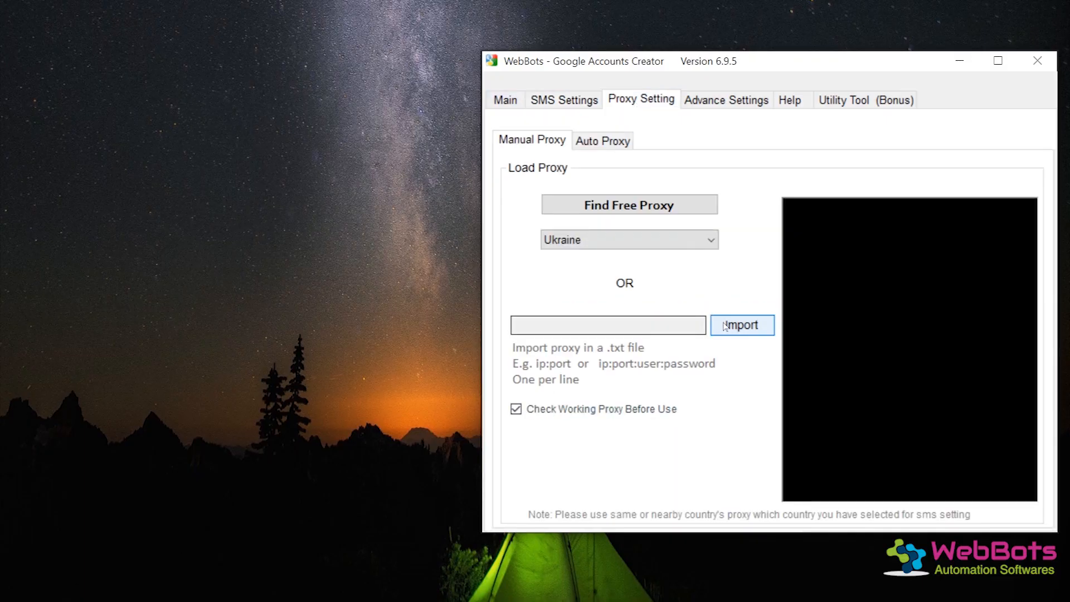
pyautogui.click(601, 140)
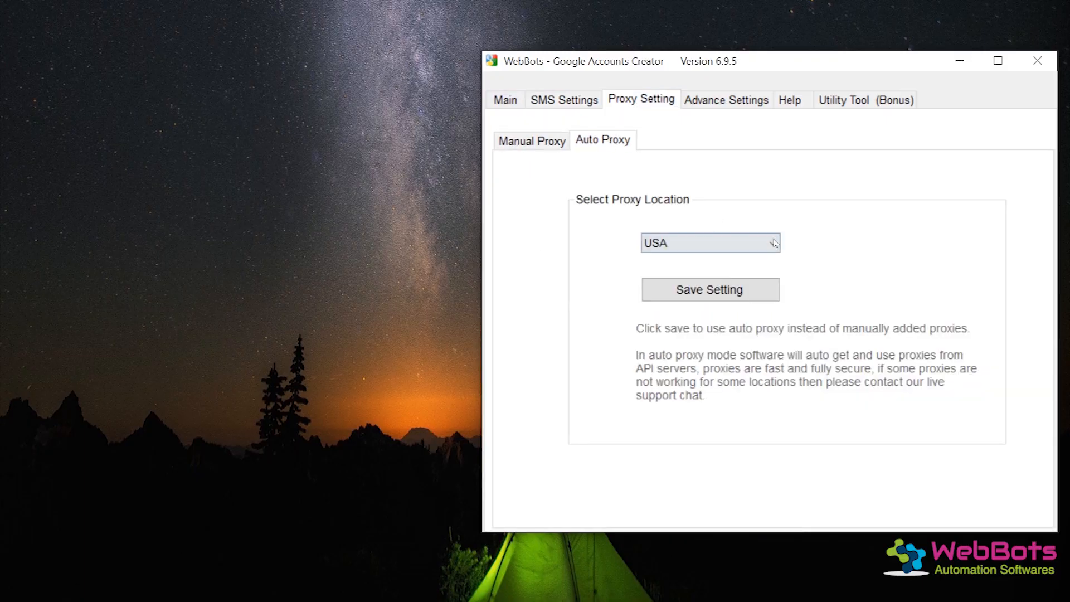
pyautogui.click(710, 289)
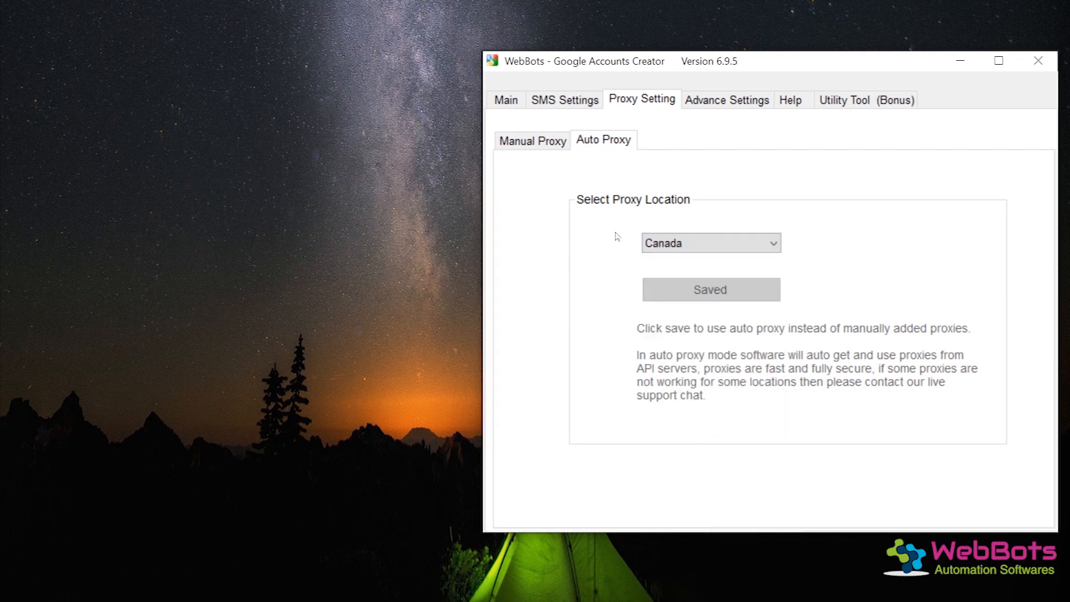
# In Advance Settings enable Less Secure App Login and POP/IMAP Access.
pyautogui.click(725, 99)
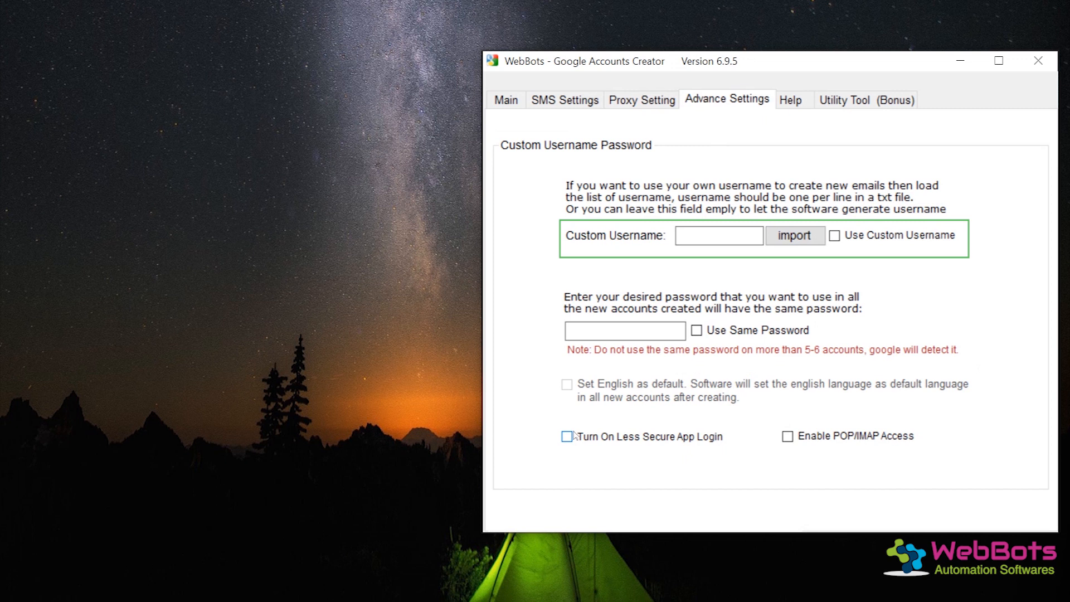
pyautogui.click(566, 437)
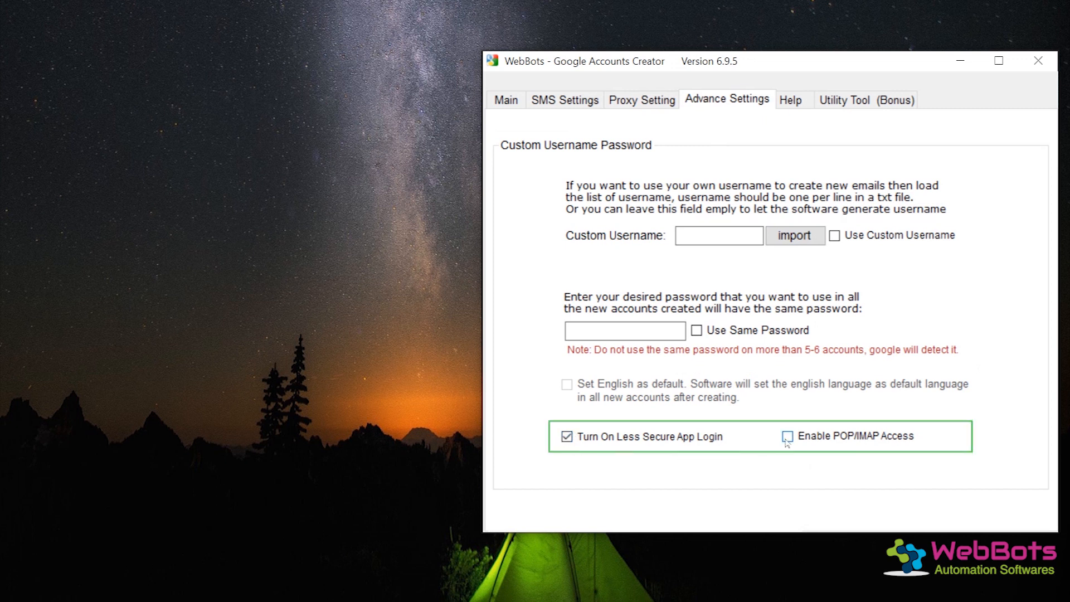
pyautogui.click(785, 436)
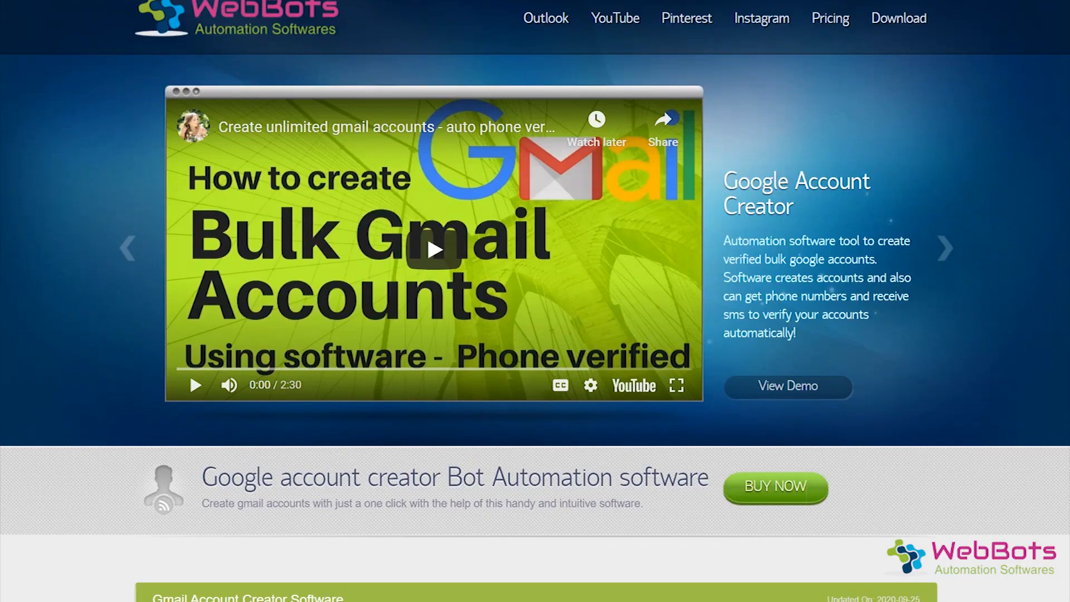
# Scroll the WebBots product page down to the $28.00 Gmail Account Creator listing and features.
pyautogui.scroll(-3)
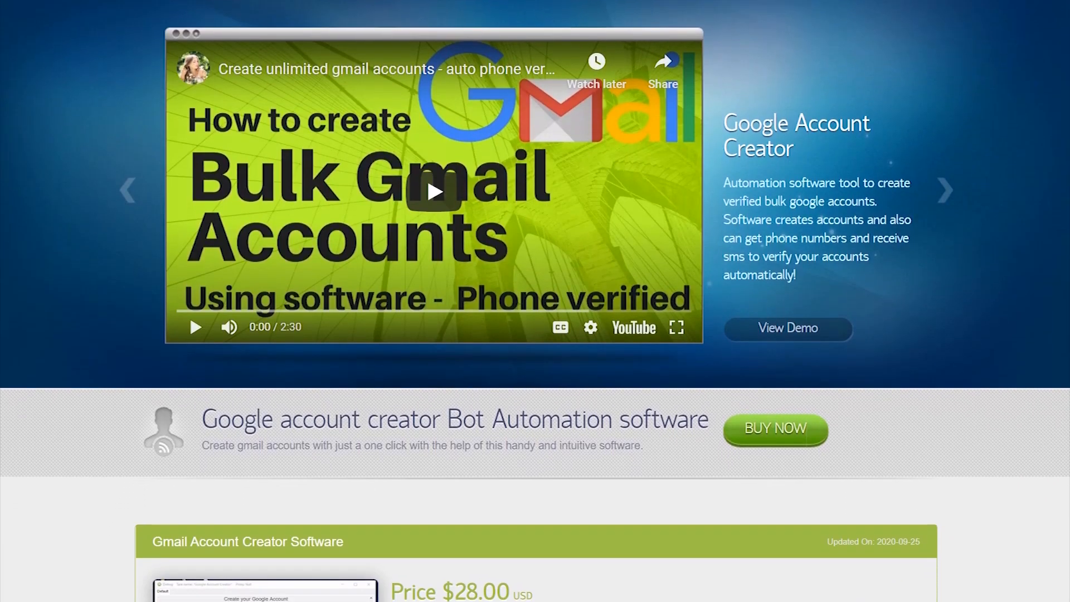
pyautogui.scroll(-3)
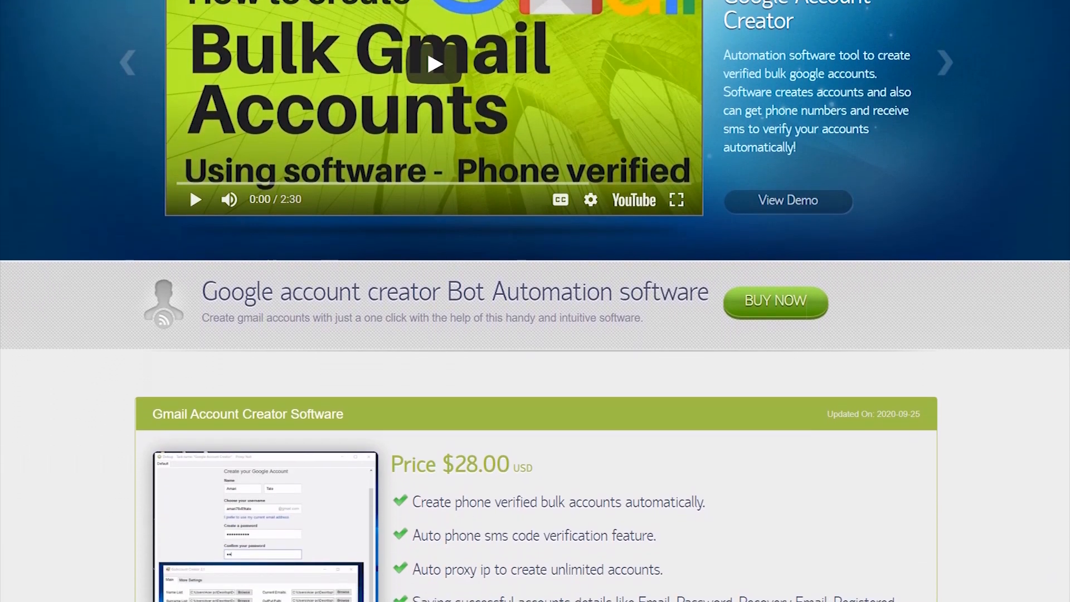
pyautogui.scroll(-3)
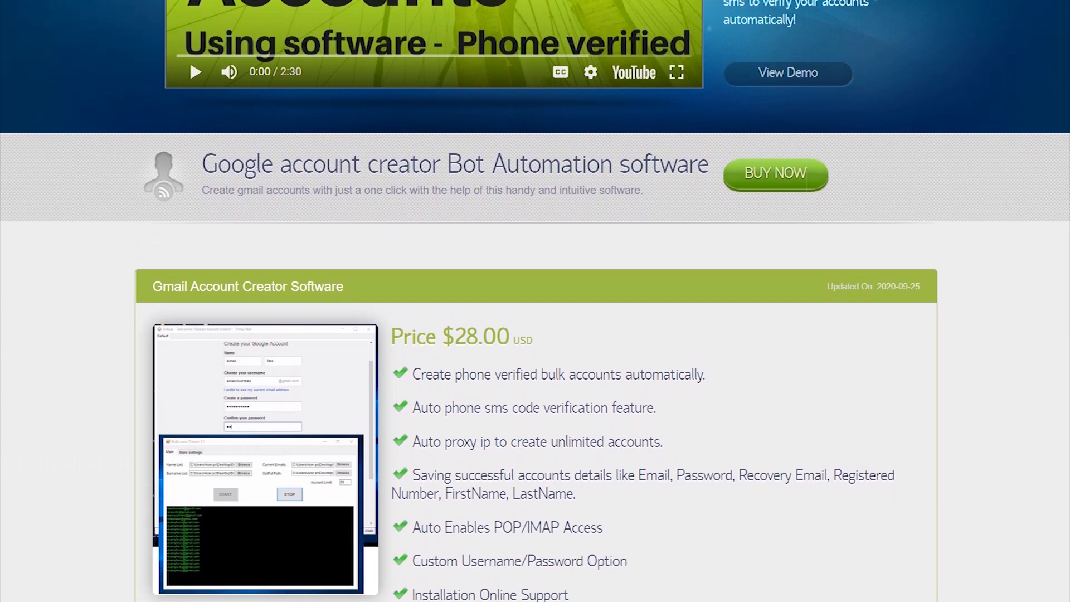